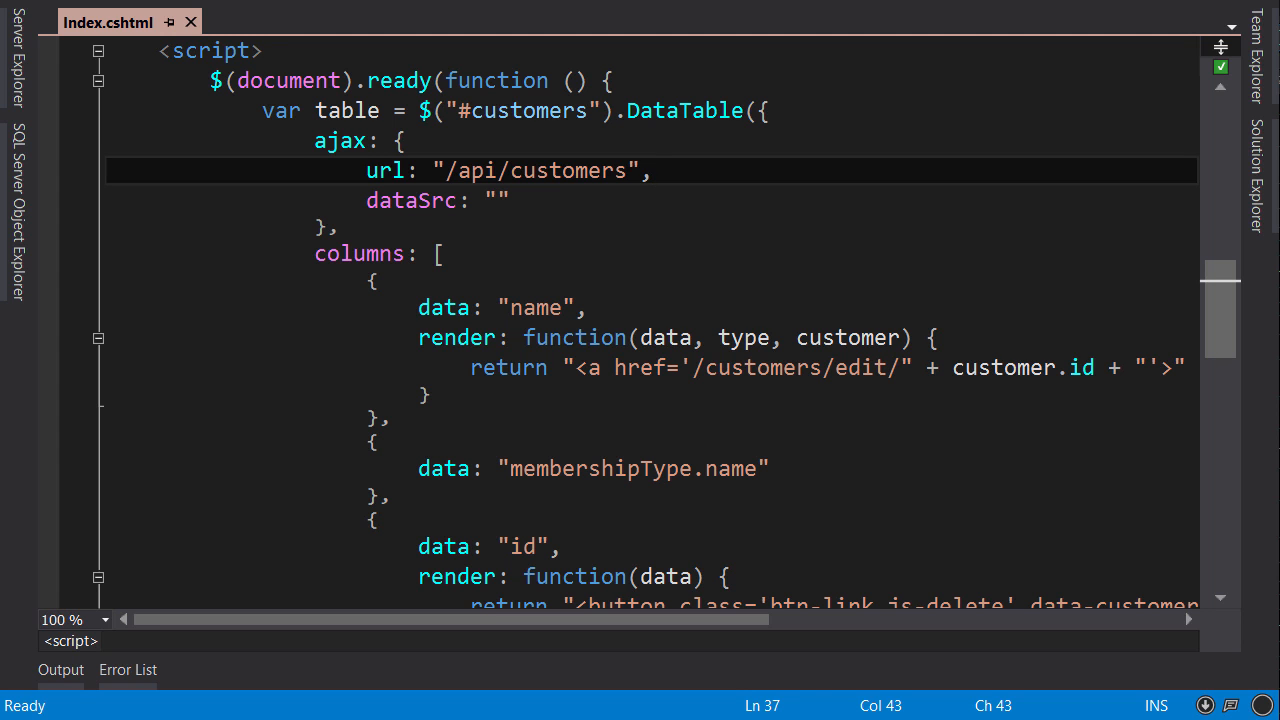
Scroll to the .js-delete handler in Index.cshtml and select its $.ajax DELETE block
{"action": "left_click", "coordinate": [653, 170]}
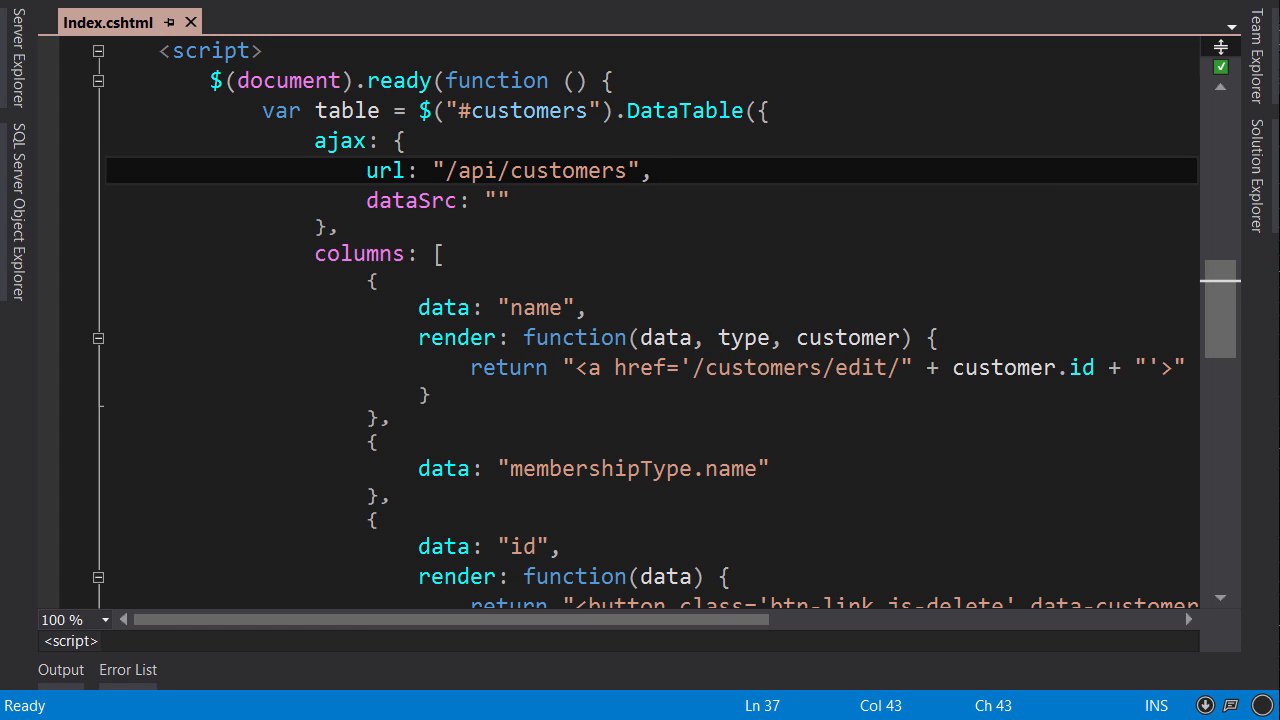
{"action": "left_click", "coordinate": [650, 170]}
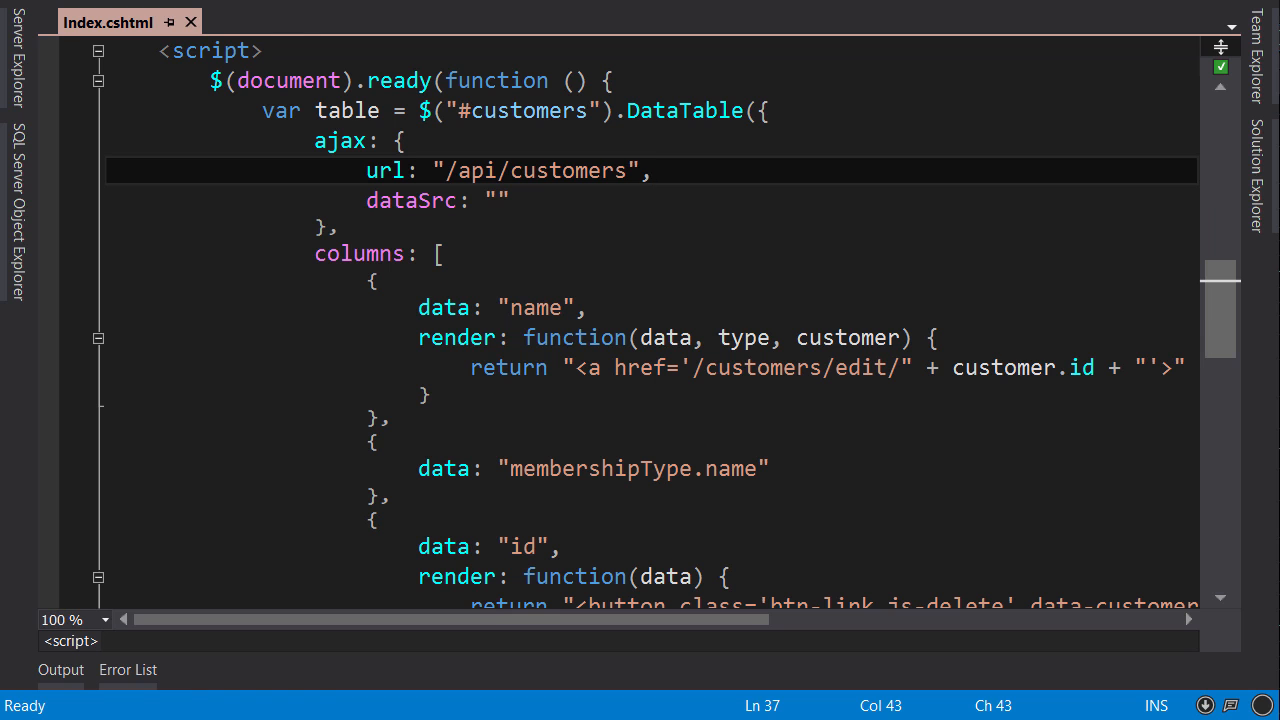
{"action": "left_click", "coordinate": [652, 170]}
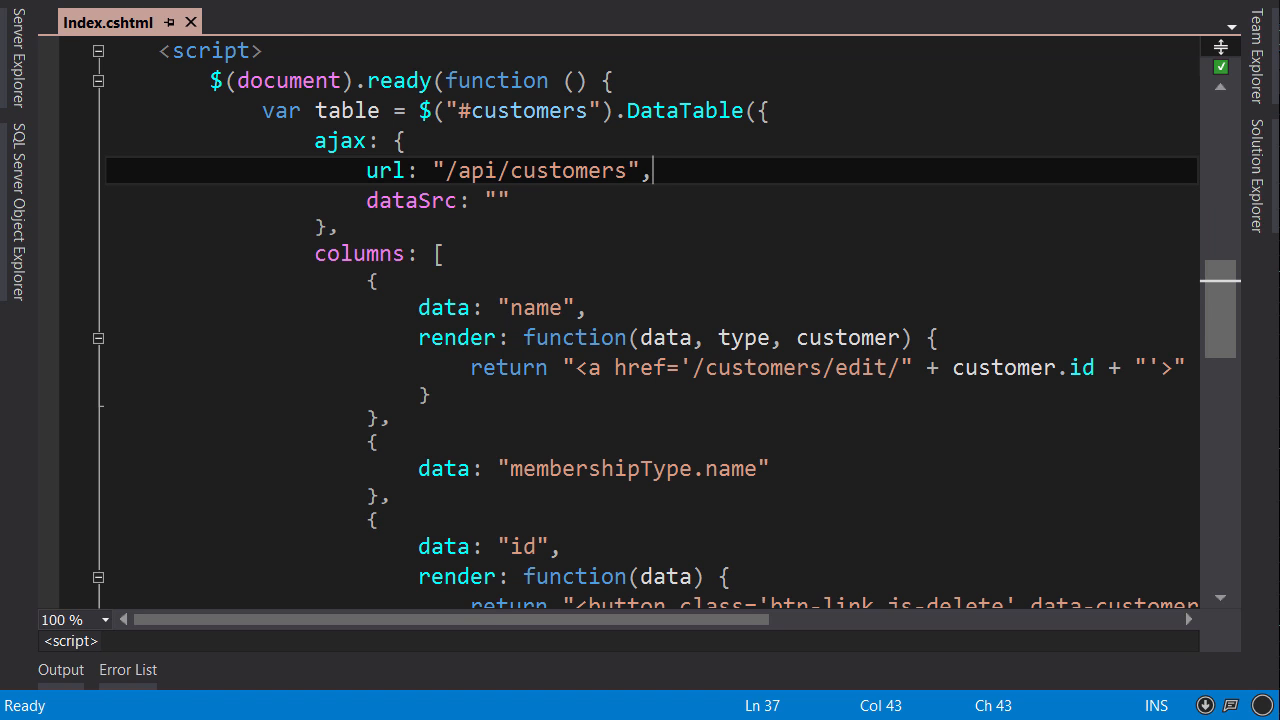
{"action": "scroll", "scroll_direction": "down", "scroll_amount": 3}
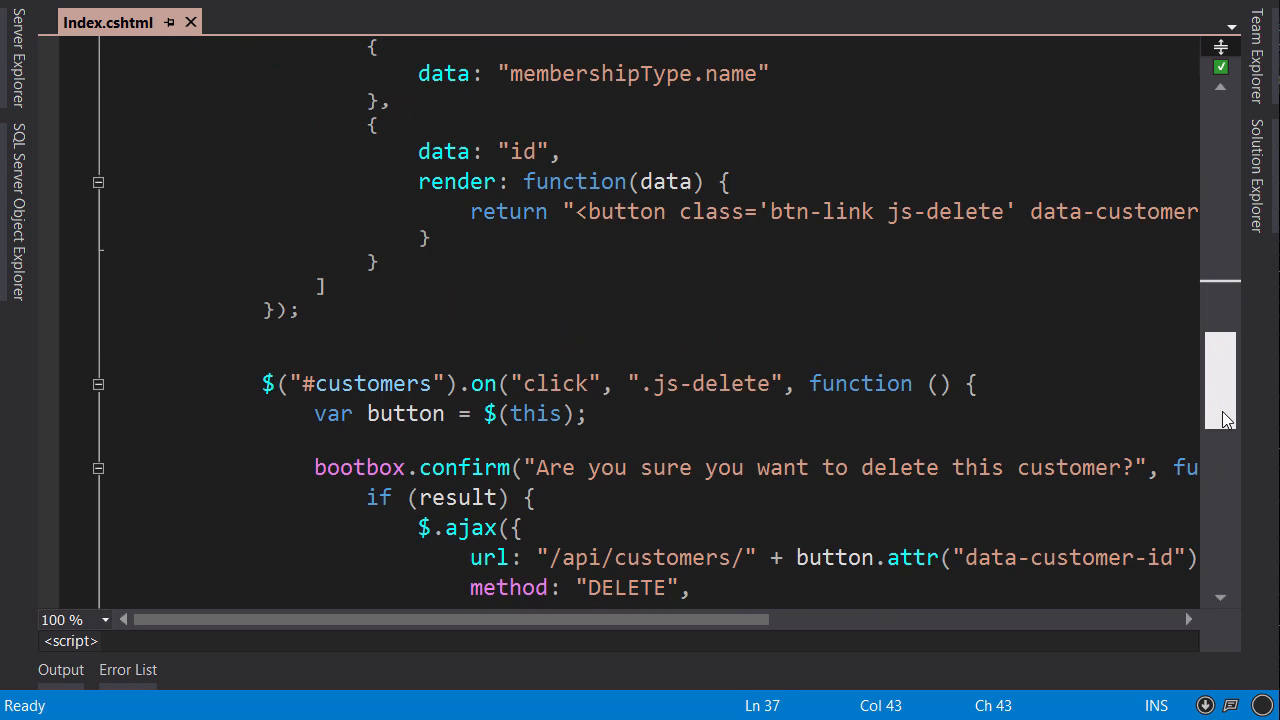
{"action": "scroll", "scroll_direction": "down", "scroll_amount": 3}
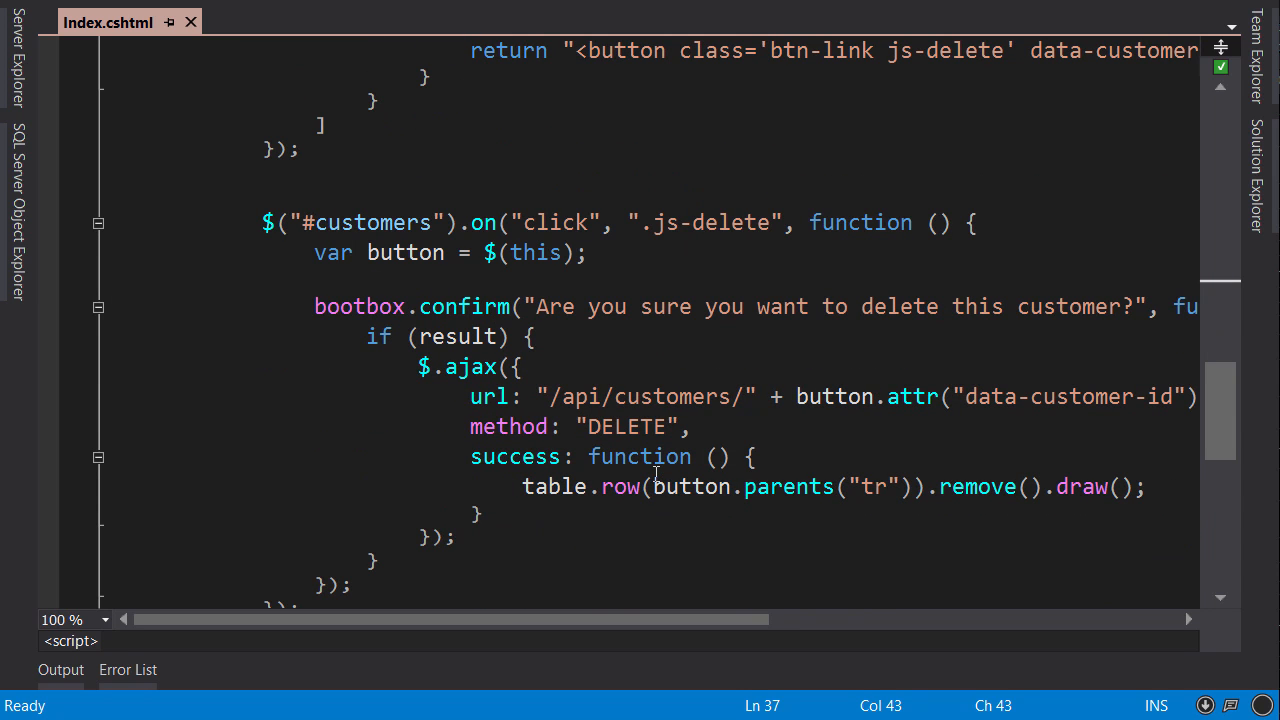
{"action": "left_click_drag", "start_coordinate": [421, 366], "coordinate": [455, 536]}
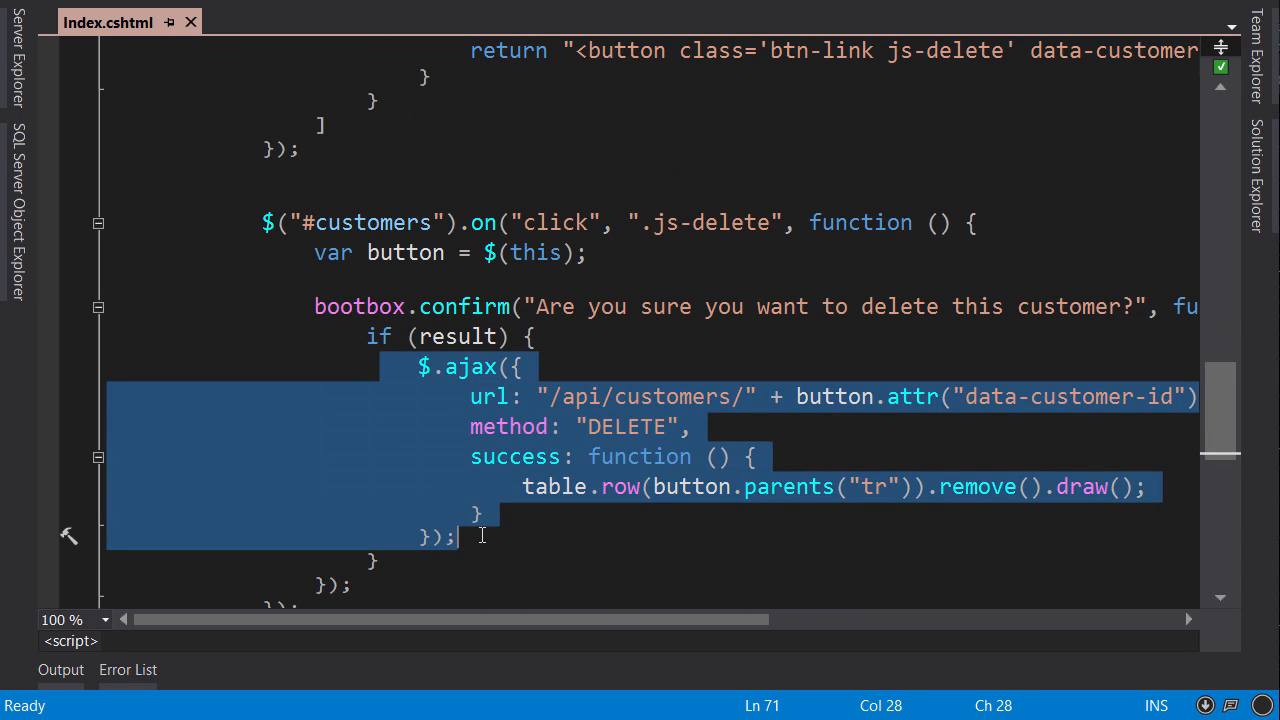